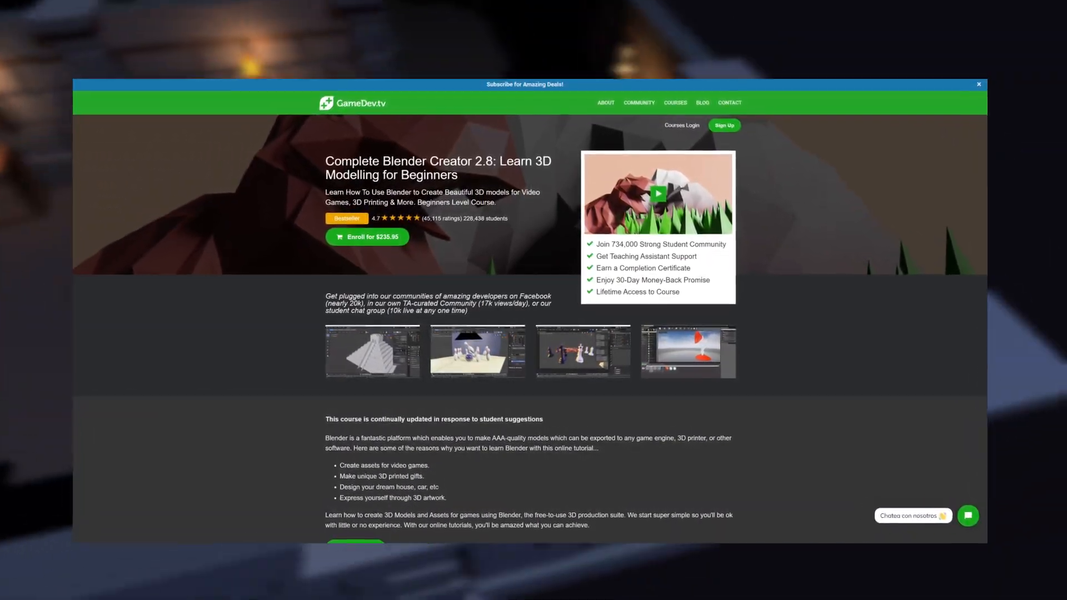
- Scroll down to the course description and 'What you'll learn in this course' list
scroll("down", 3)
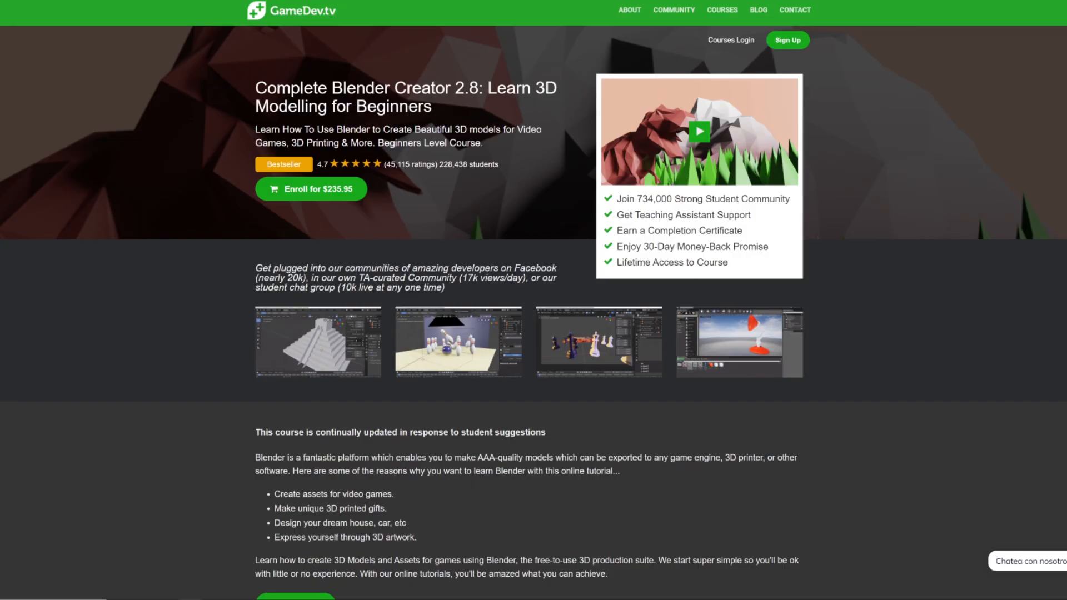
scroll("down", 3)
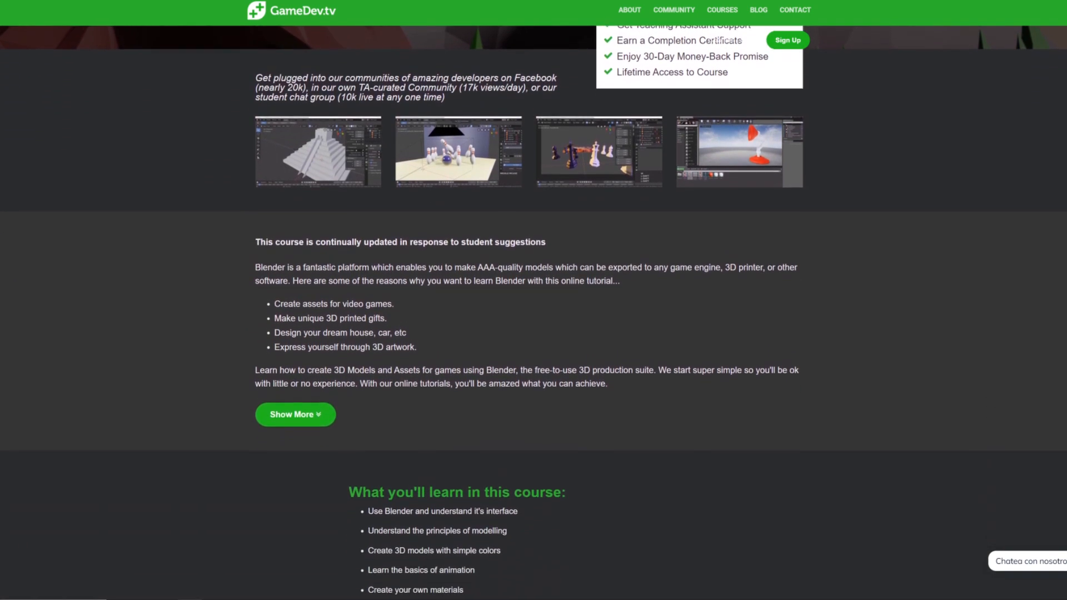
scroll("down", 3)
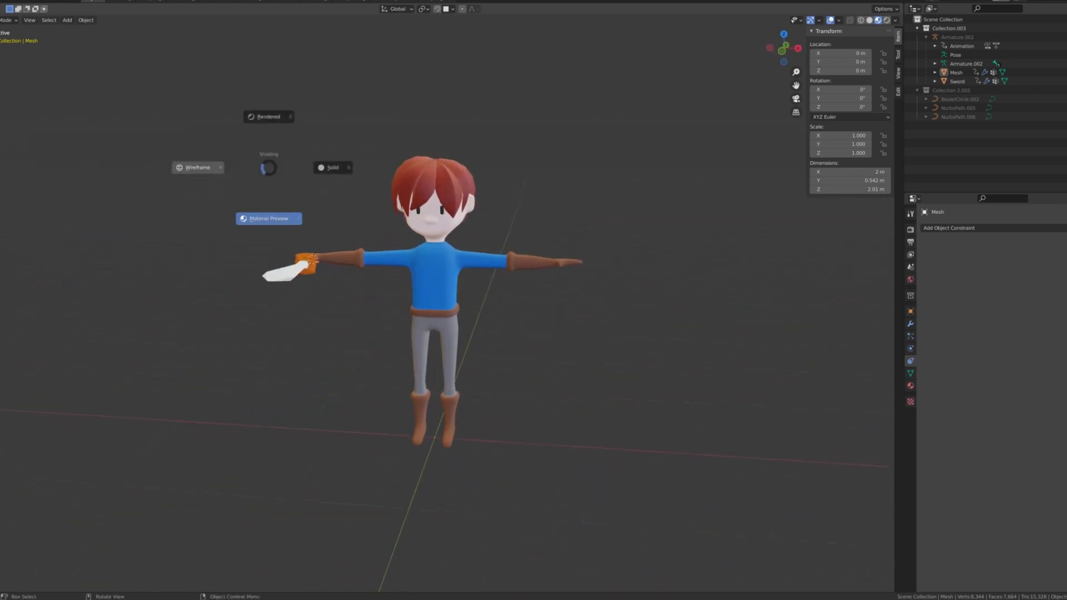
- Select Armature.002 and put the T-posed character's rig into Pose Mode
left_click(197, 168)
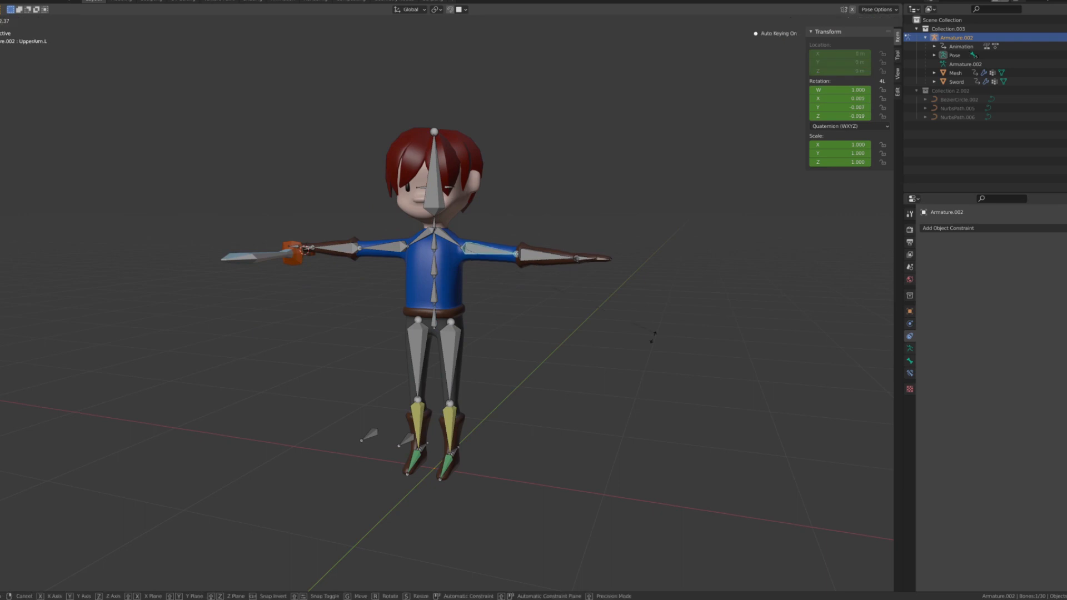
left_click_drag(531, 258, 579, 320)
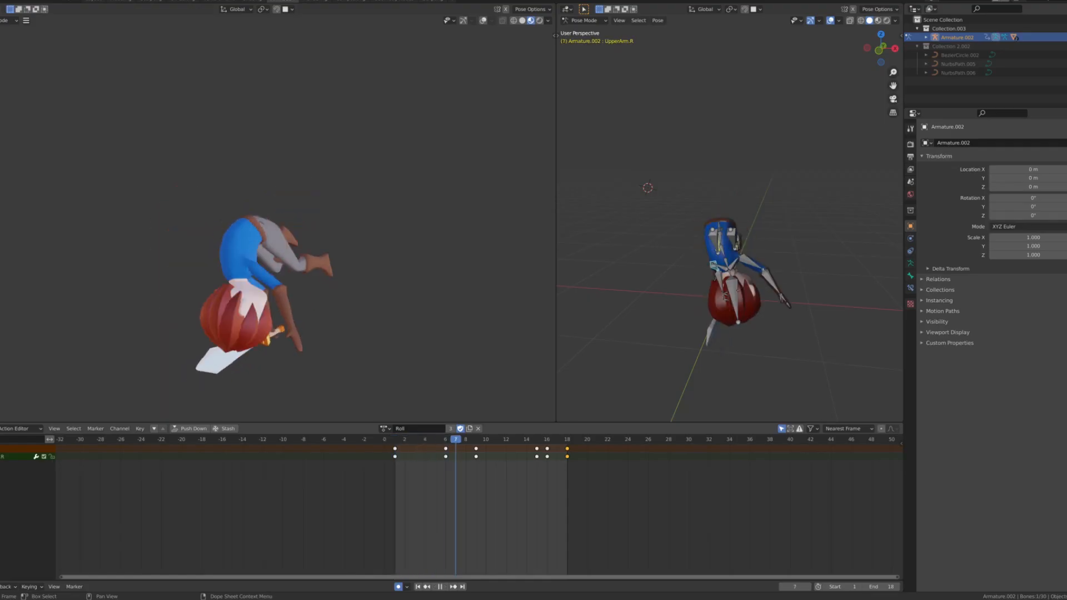
- Load the Roll action and play its frames 0-18 in both viewports
left_click(517, 439)
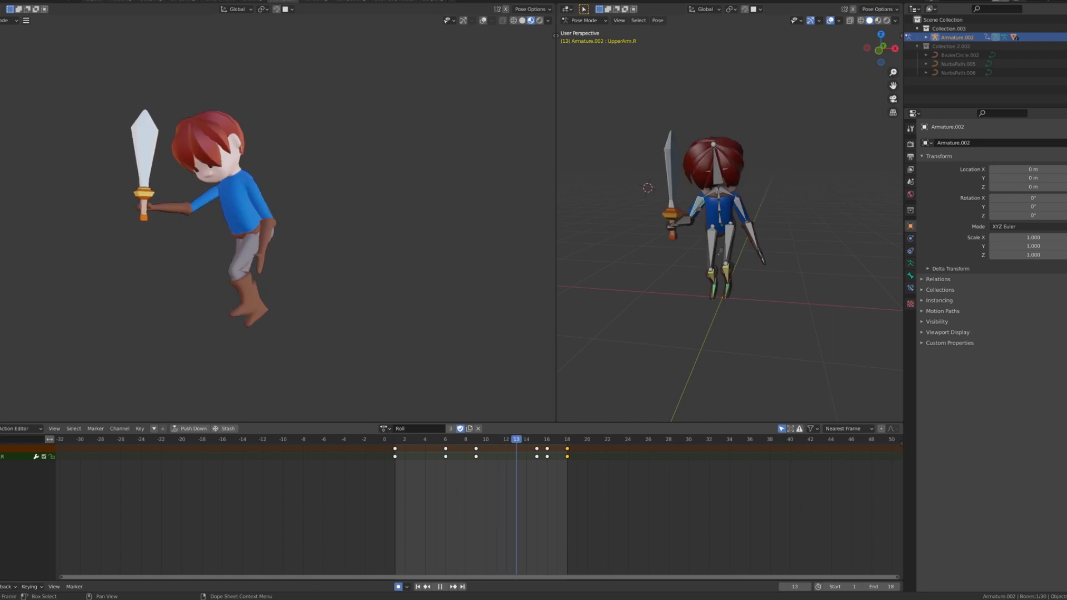
left_click(566, 439)
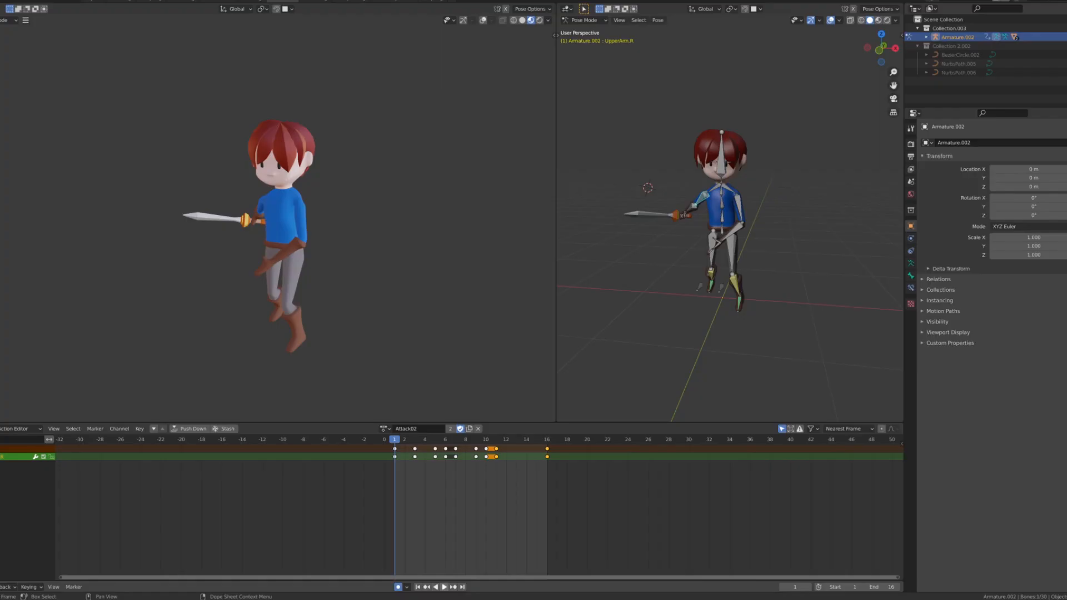
- Switch to the Attack02 action and scrub its keyframes up to frame 16
left_click(445, 587)
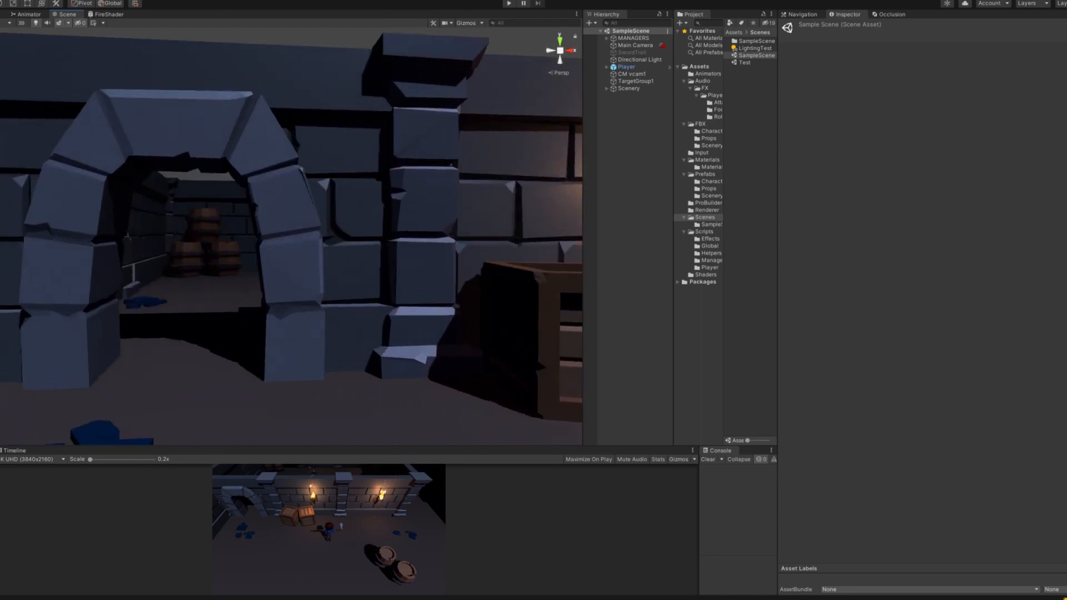
- View the torch-lit dungeon SampleScene with archways and barrels in Unity's Game view
left_click(507, 4)
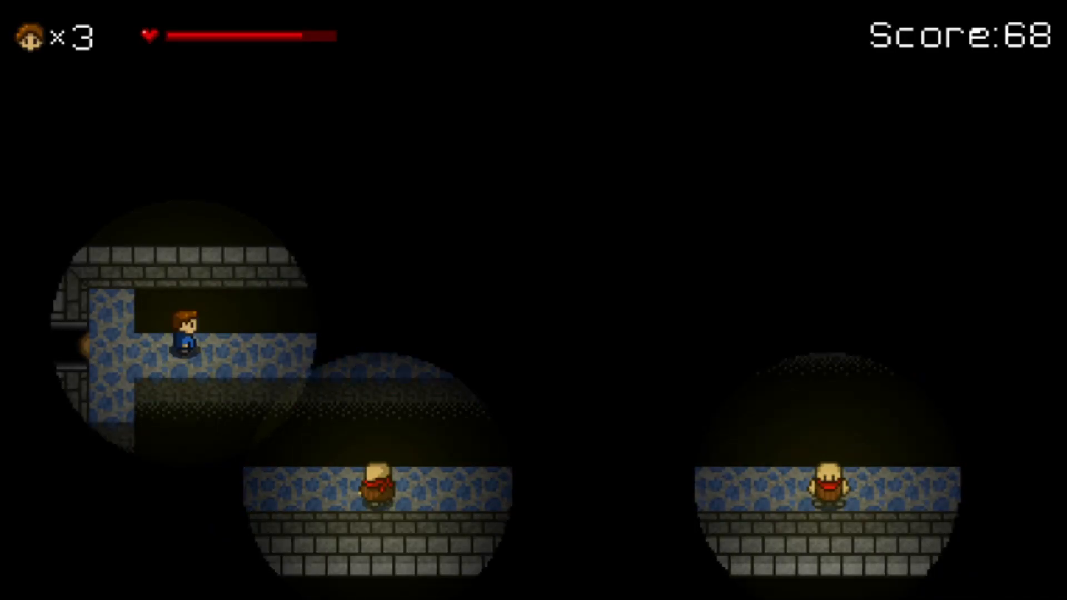